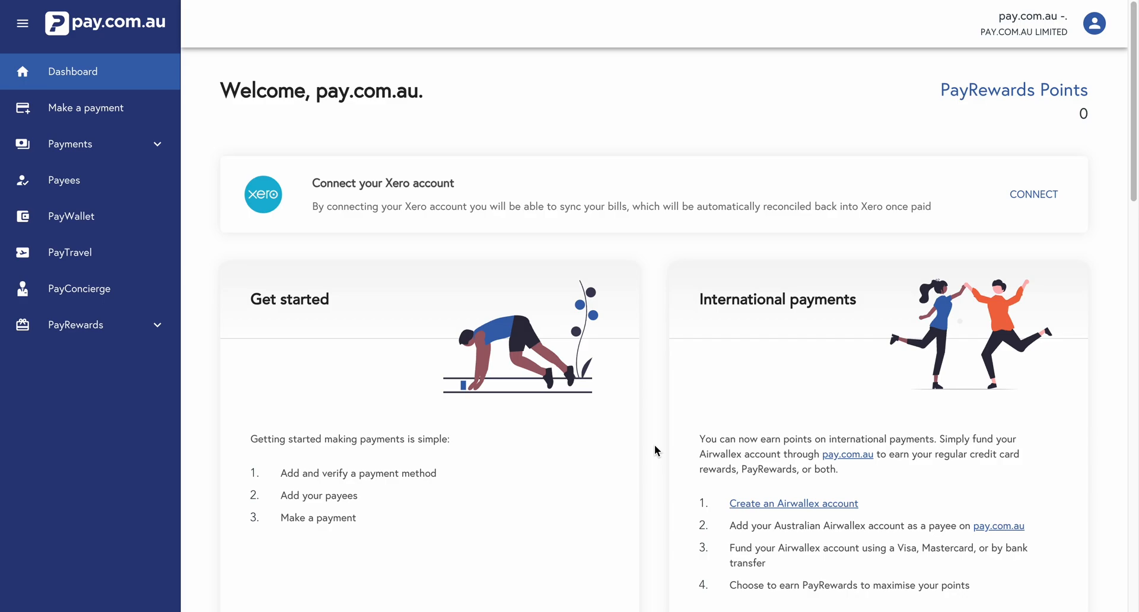
mouse_move(651, 435)
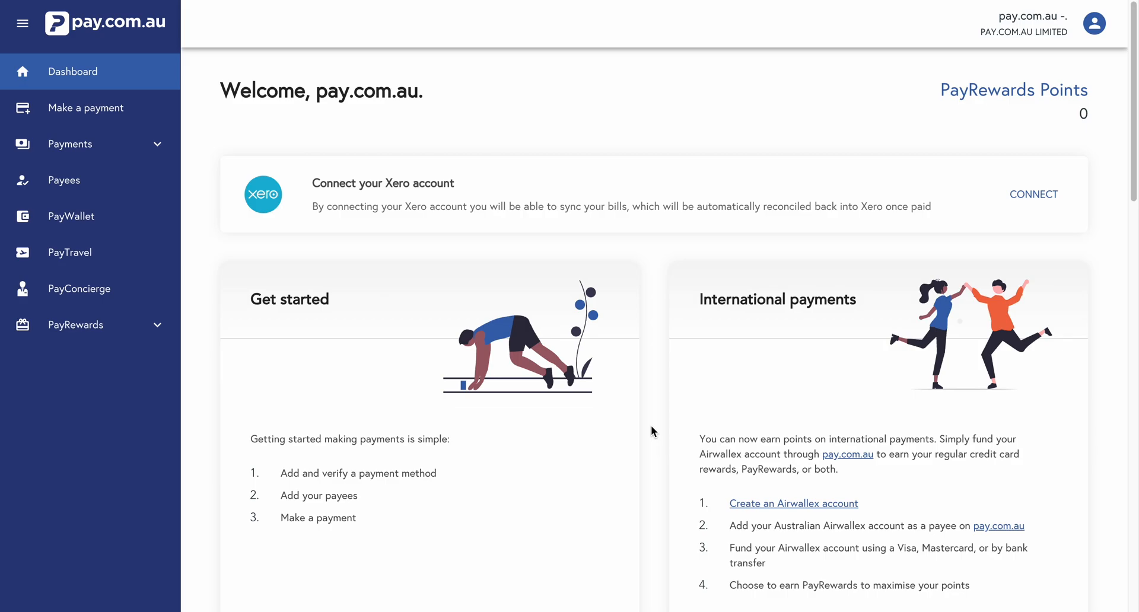
mouse_move(1125, 27)
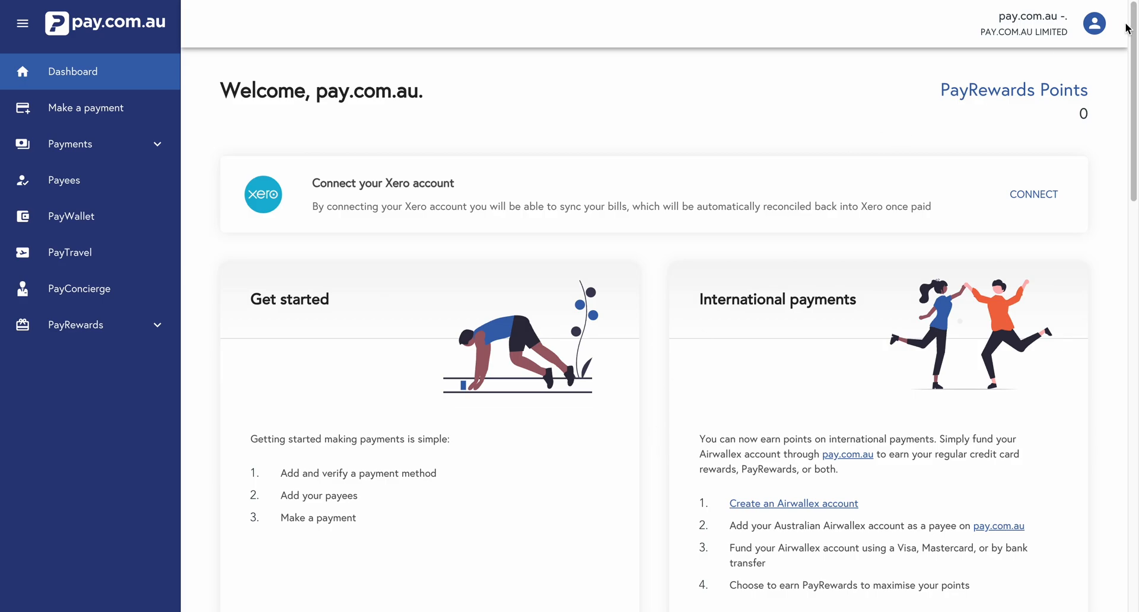
mouse_move(86, 115)
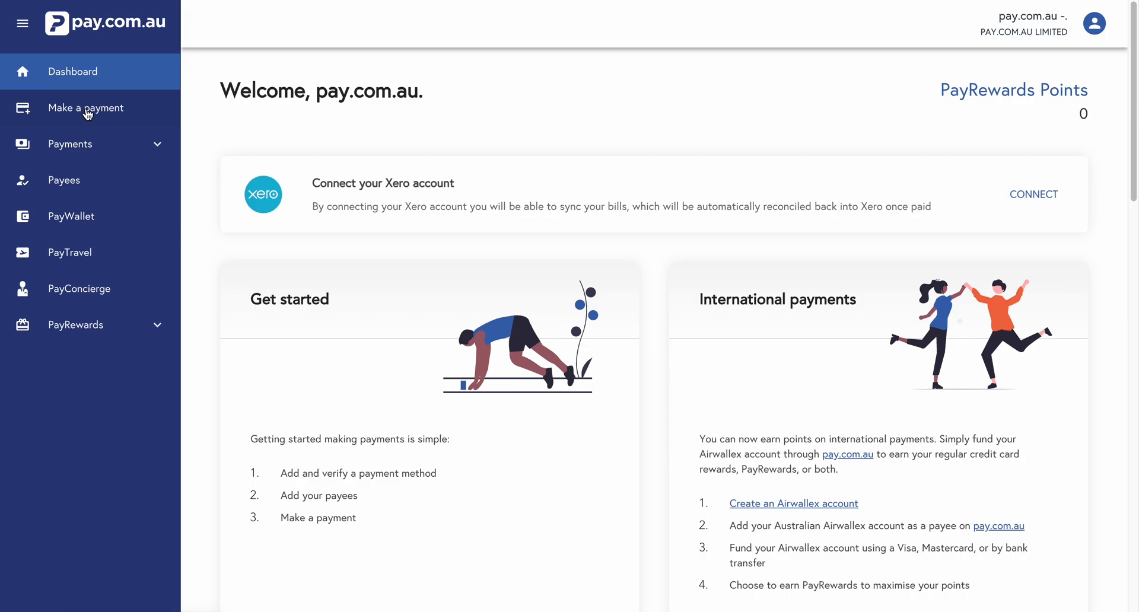
mouse_move(985, 179)
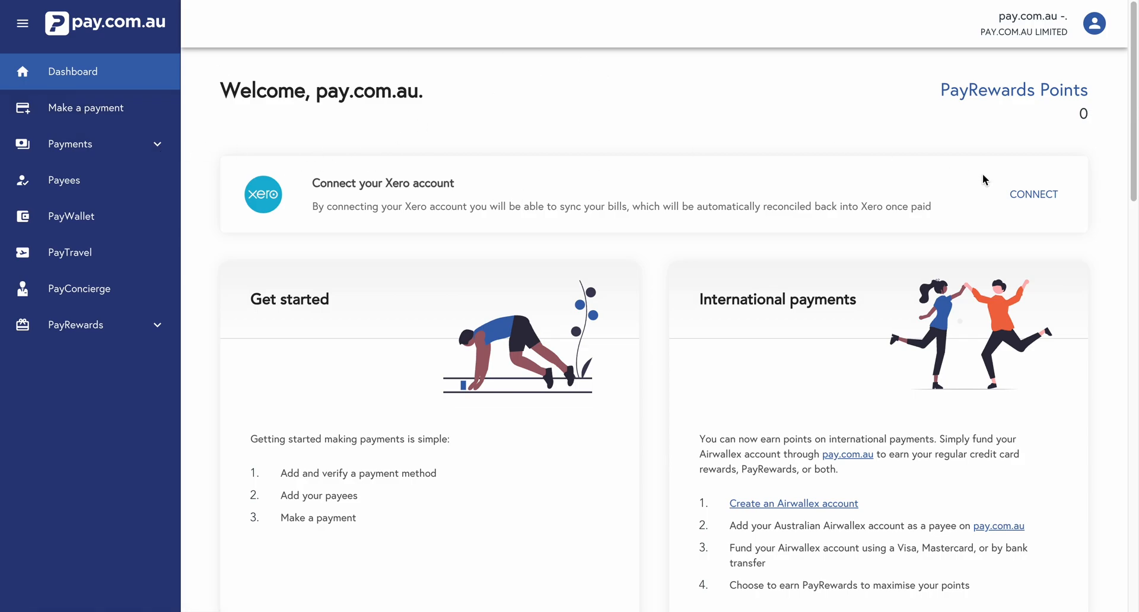
Link Xero by signing in and granting pay.com.au access to Demo Company (AU)
left_click(1033, 193)
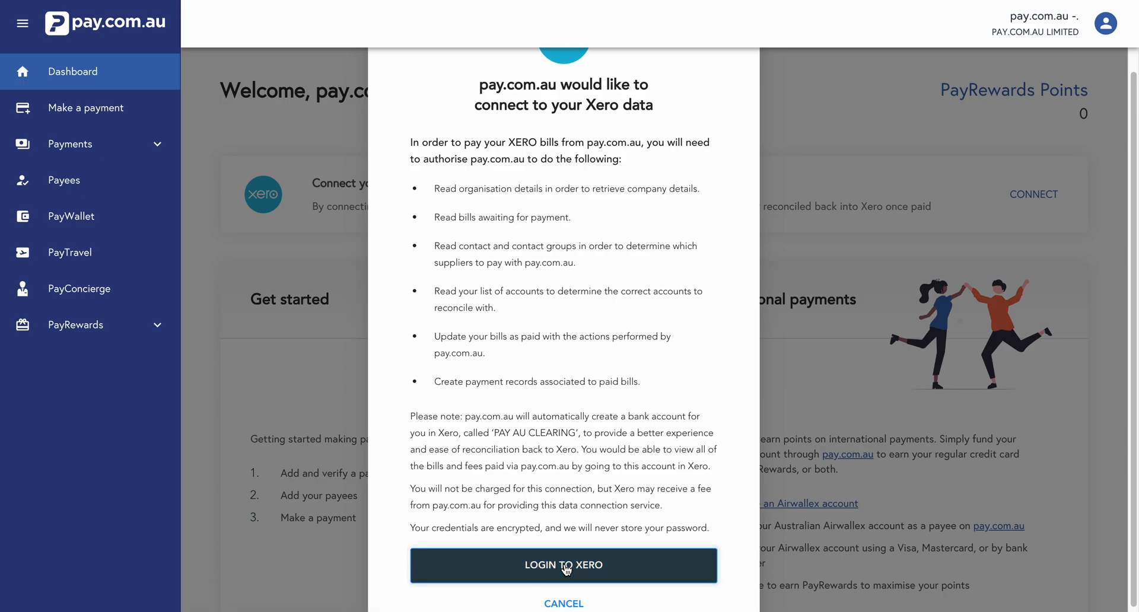
left_click(562, 564)
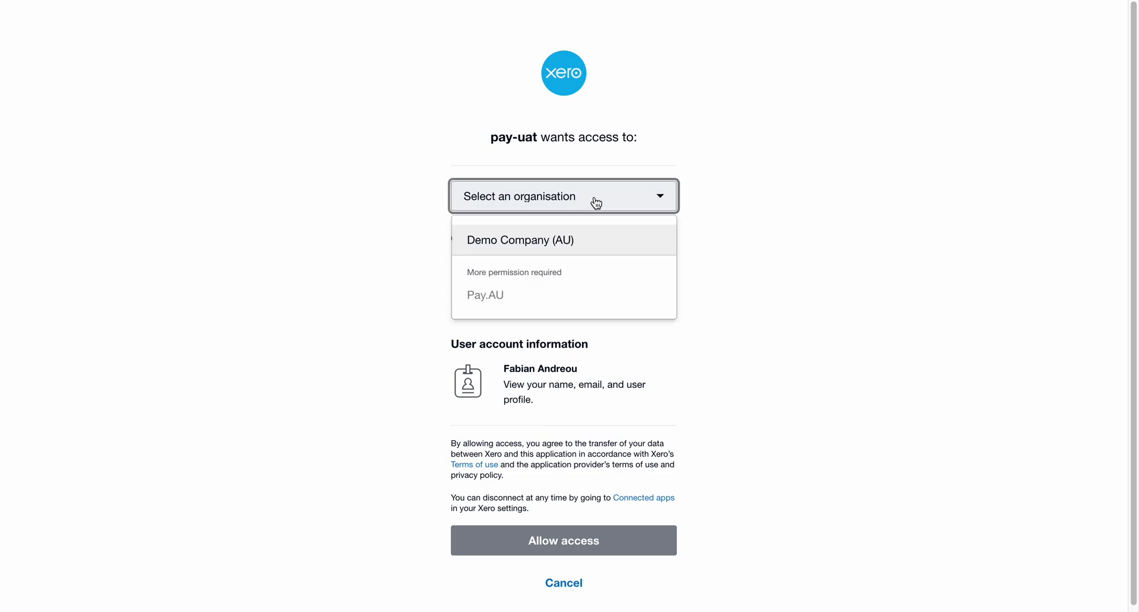
left_click(519, 240)
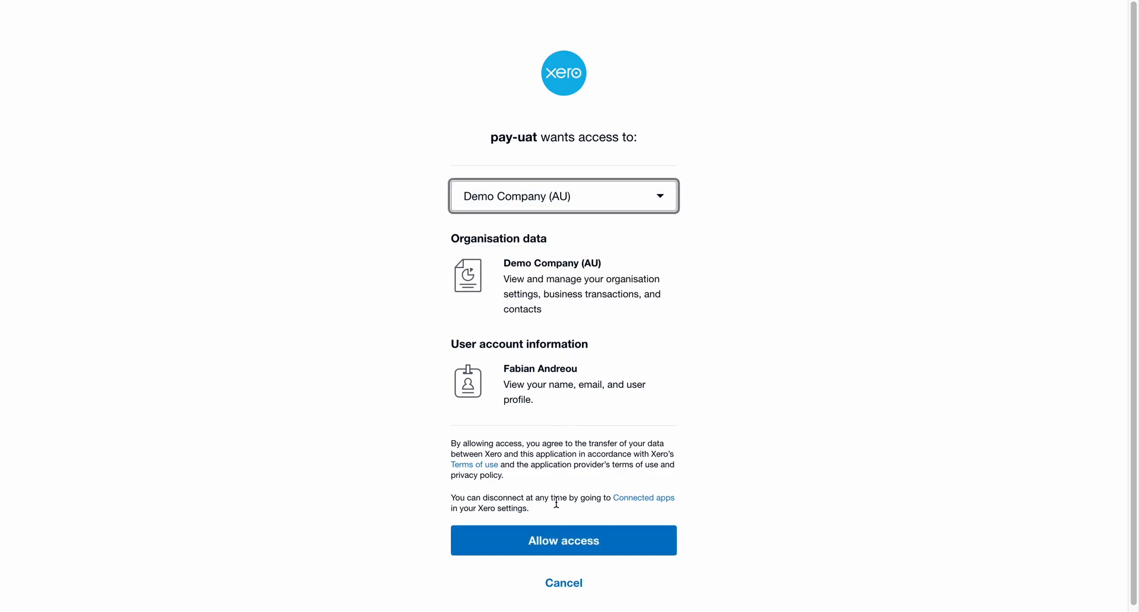
left_click(563, 540)
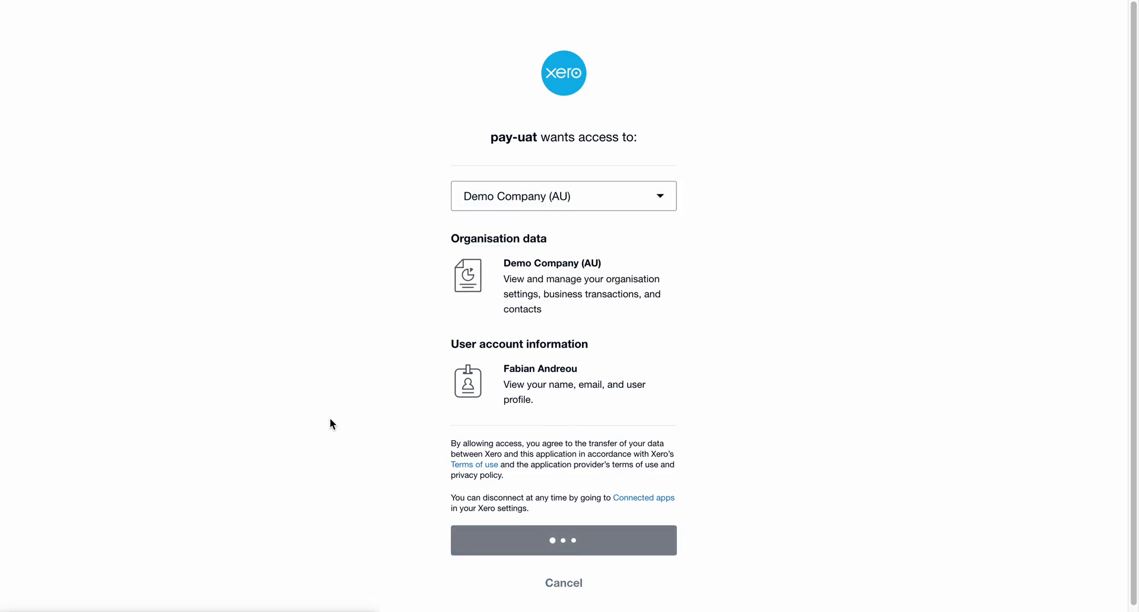
left_click(562, 540)
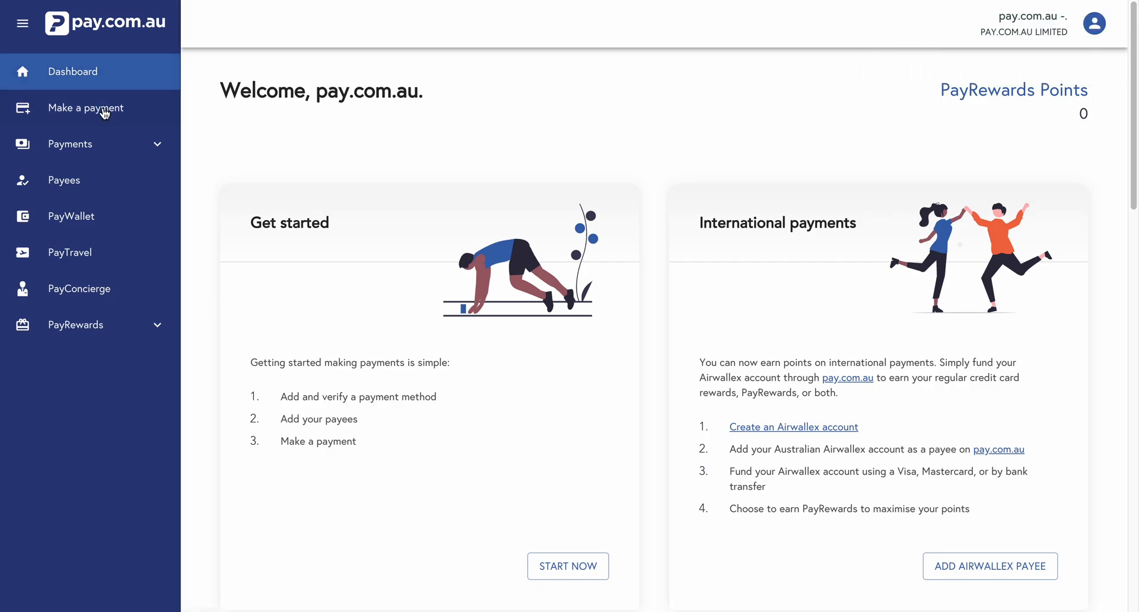
Start a supplier payment in pay.com.au with payee details imported from Xero bills
left_click(85, 108)
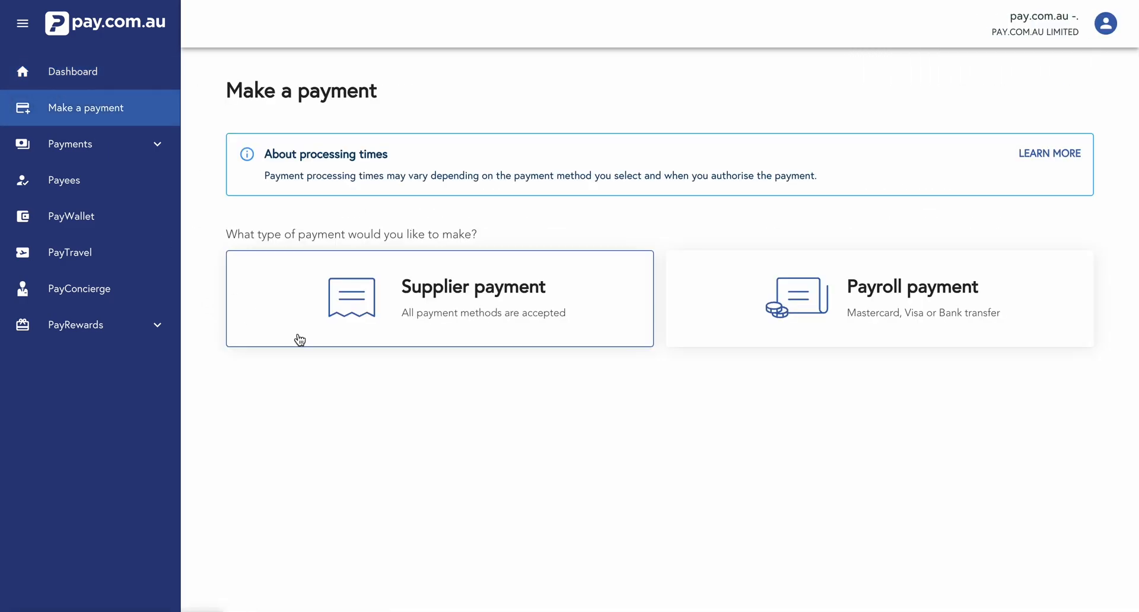
left_click(439, 299)
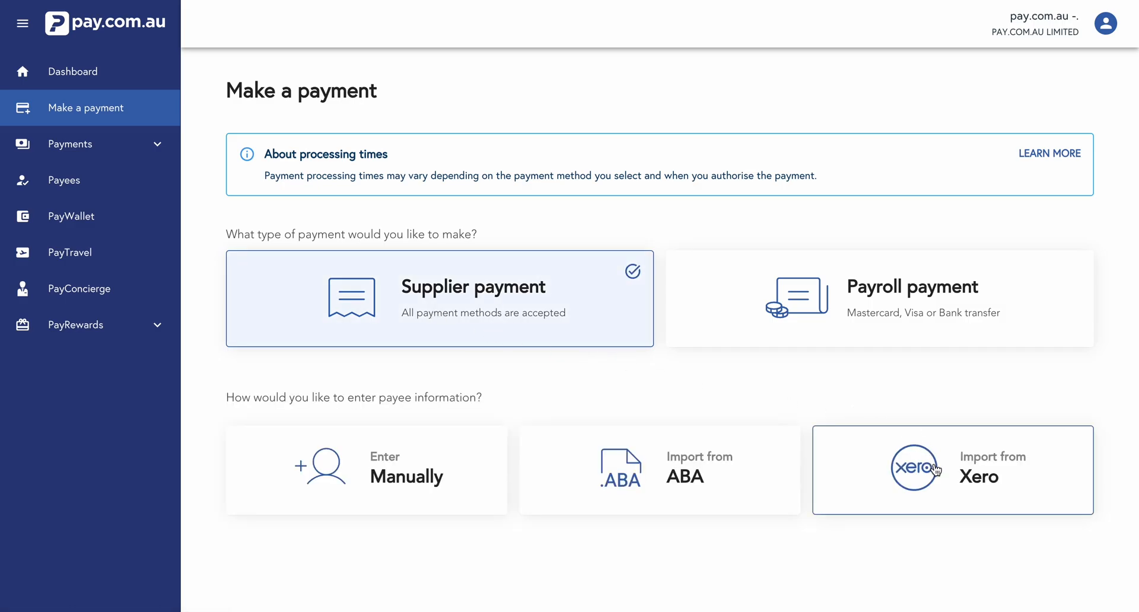
left_click(952, 470)
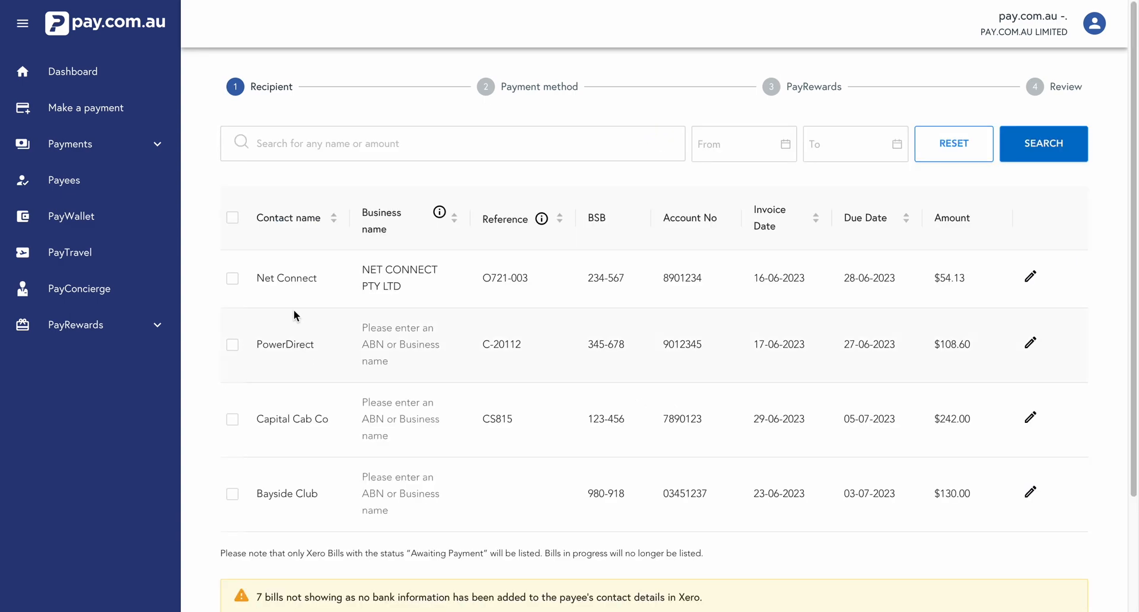
mouse_move(202, 265)
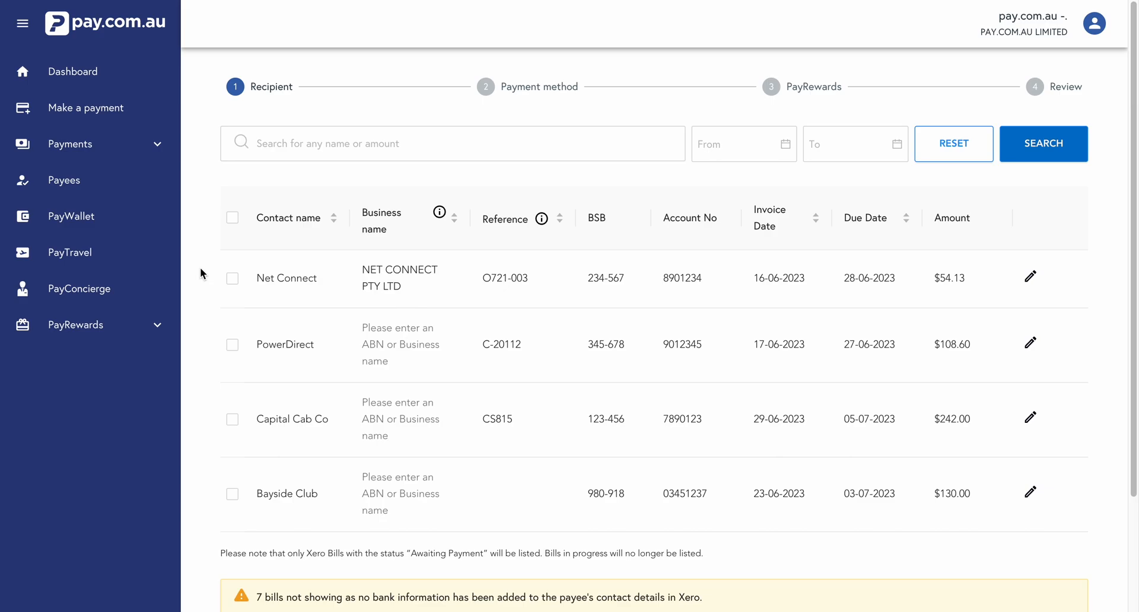
Select the $54.13 Net Connect bill and choose the saved Visa card to pay it
left_click(231, 278)
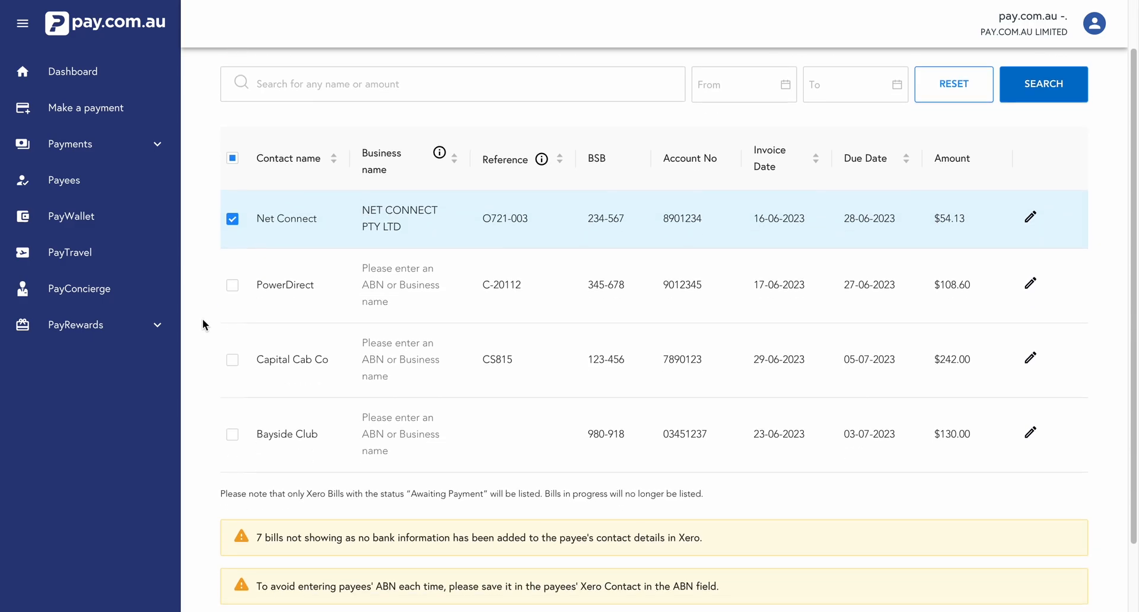
scroll("down", 3)
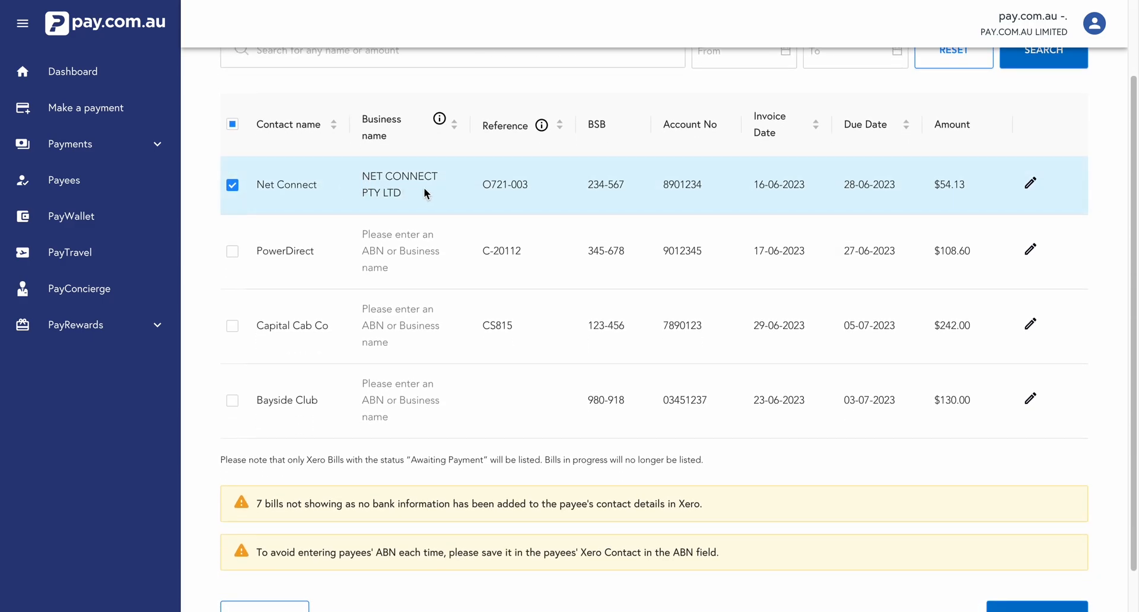
mouse_move(612, 177)
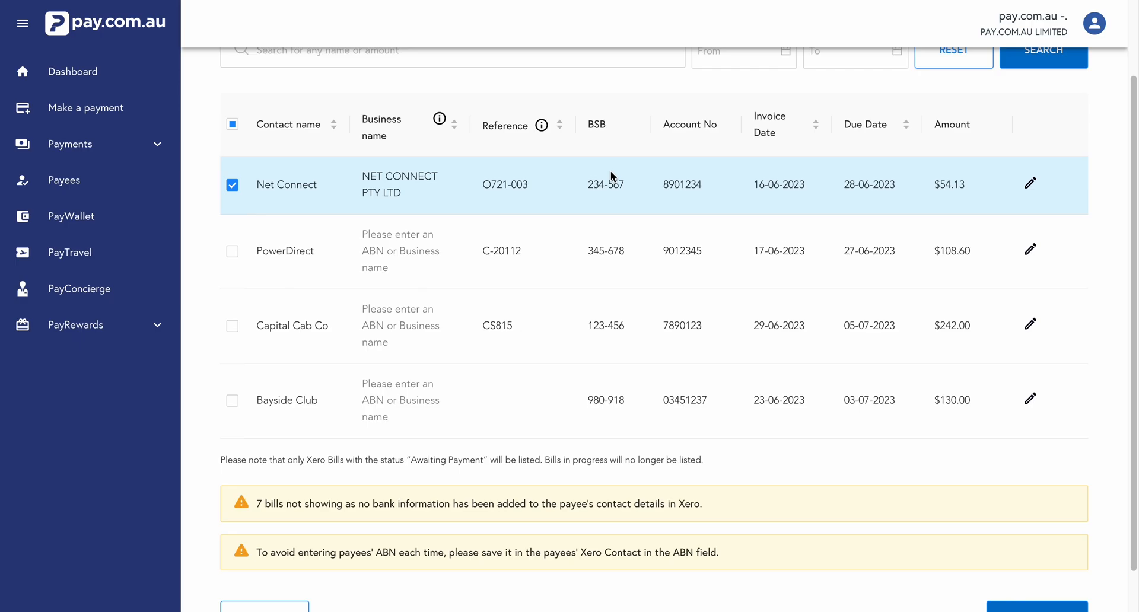
mouse_move(809, 192)
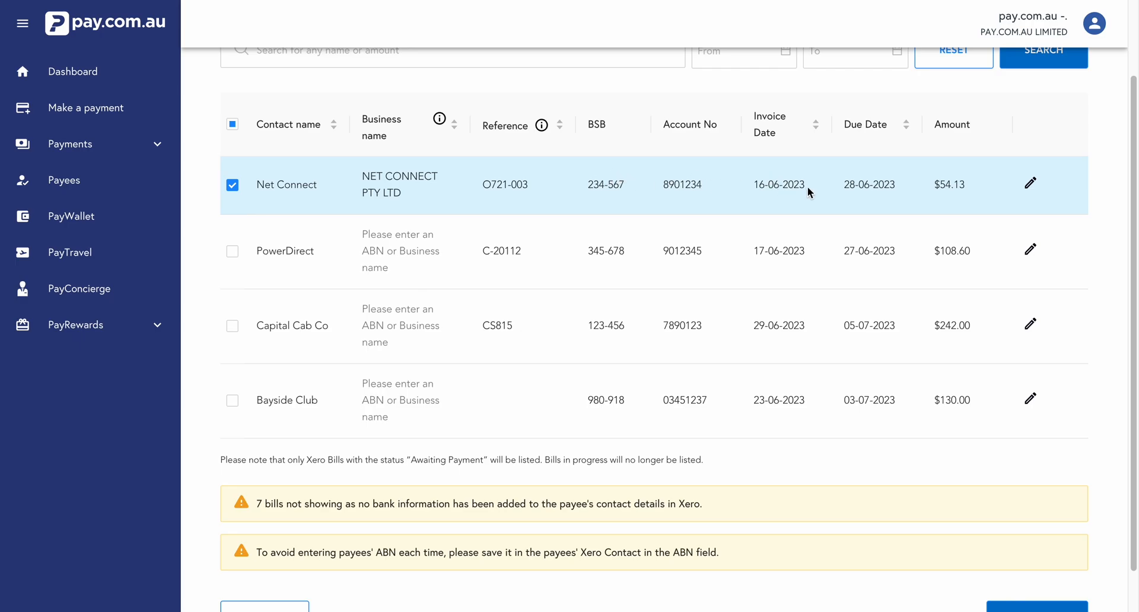
scroll("down", 3)
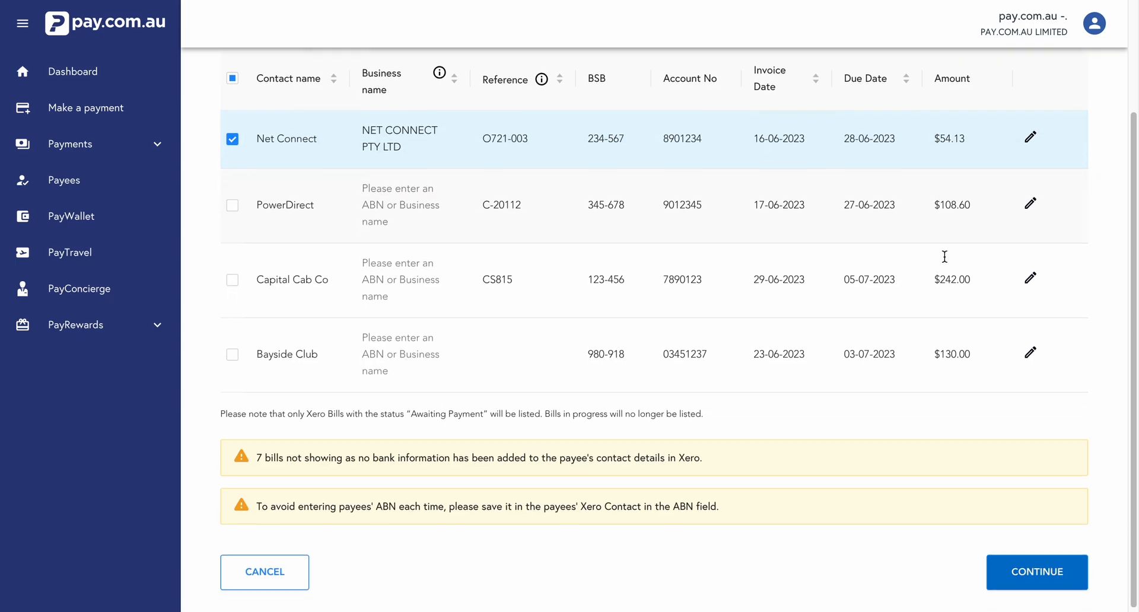
left_click(1036, 571)
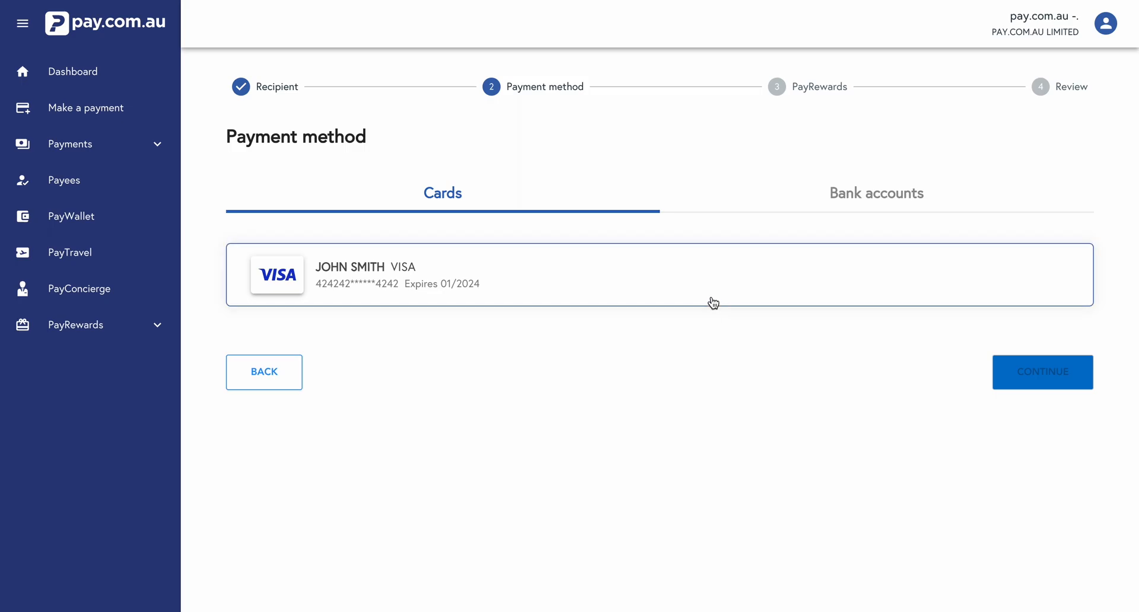
left_click(1041, 372)
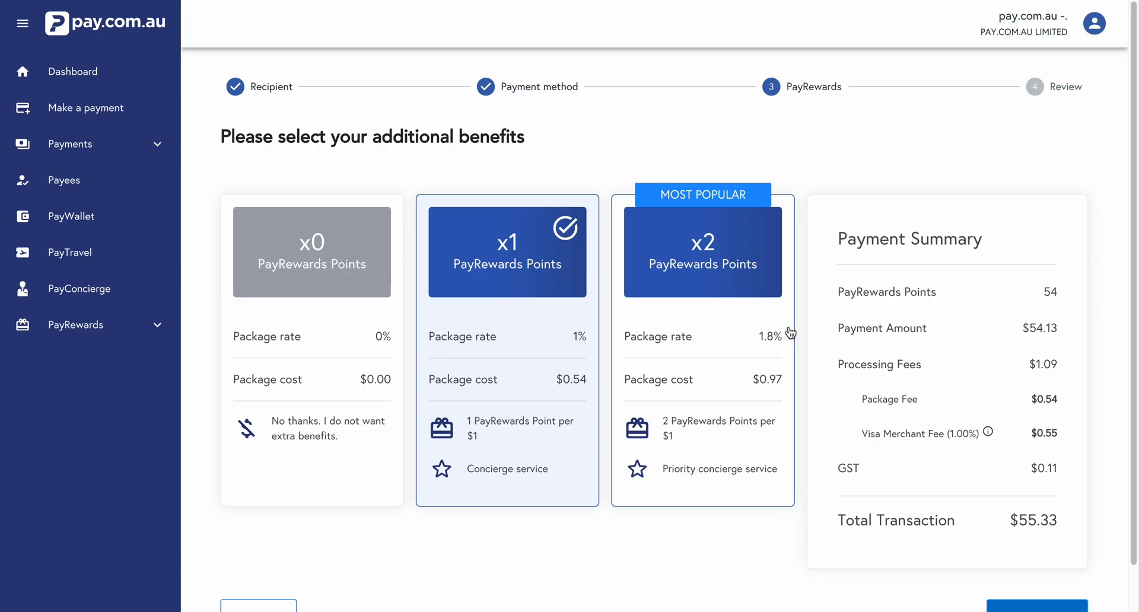
mouse_move(614, 317)
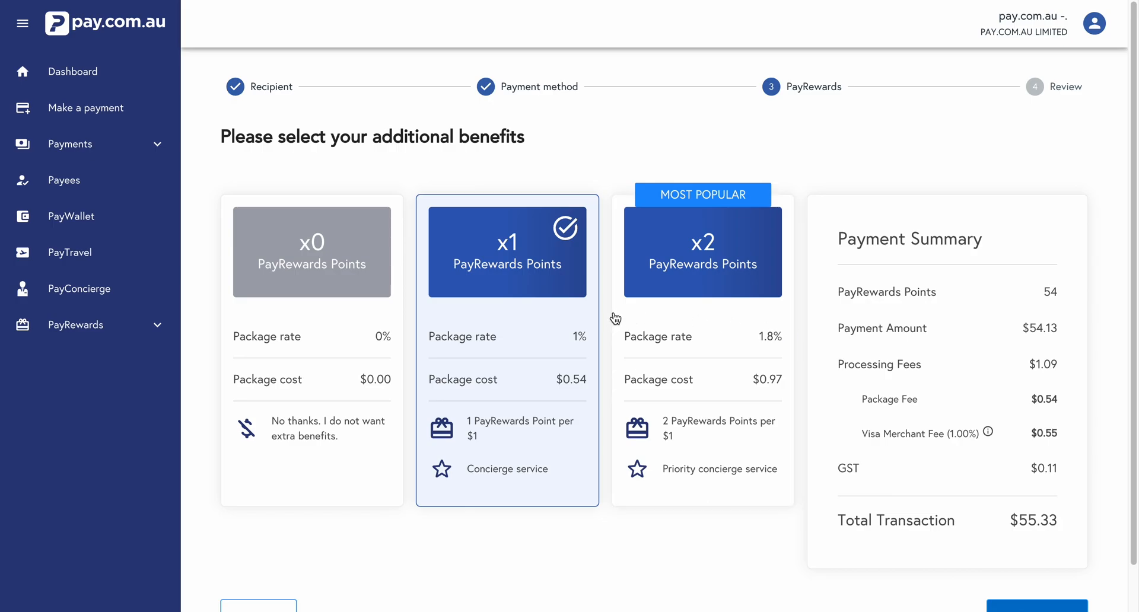
Choose the x2 PayRewards Points package (108 points) and continue to the $55.81 review
left_click(701, 252)
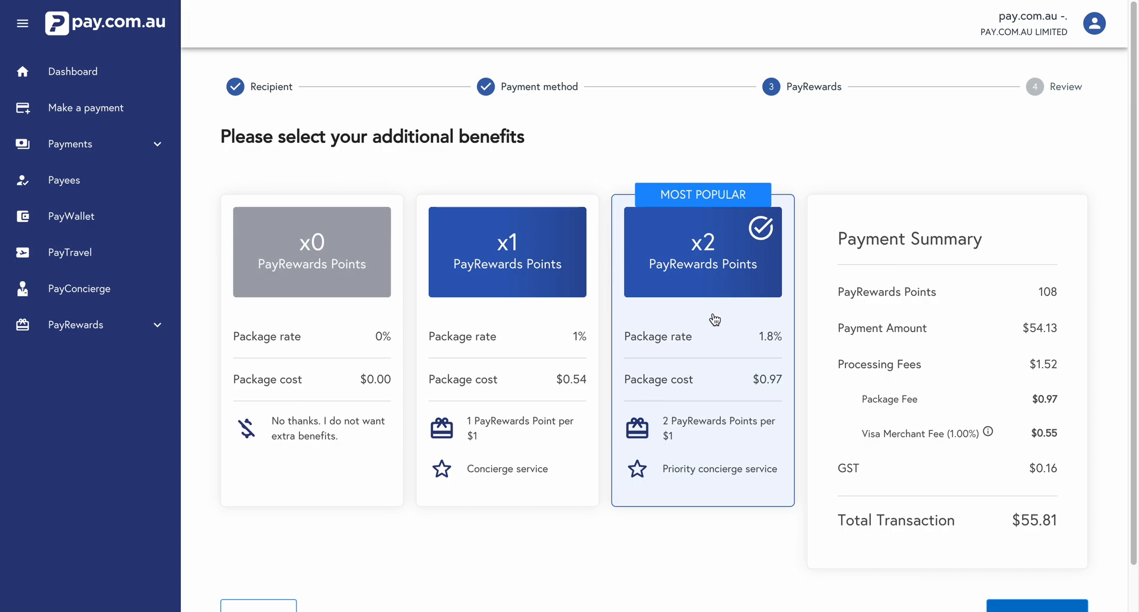
mouse_move(820, 313)
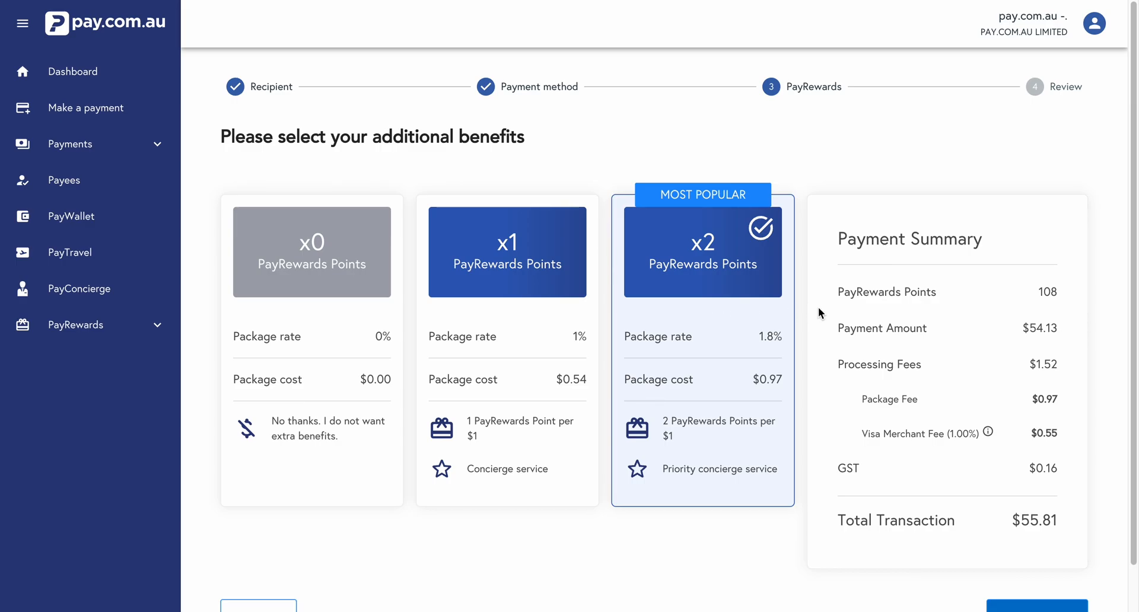
scroll("down", 3)
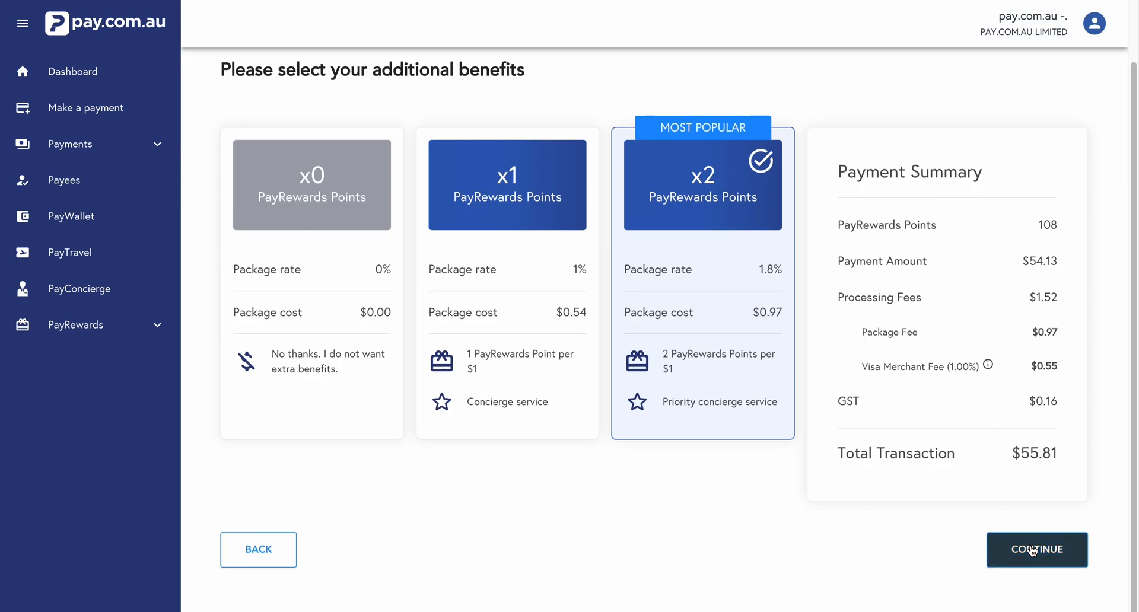
left_click(1037, 550)
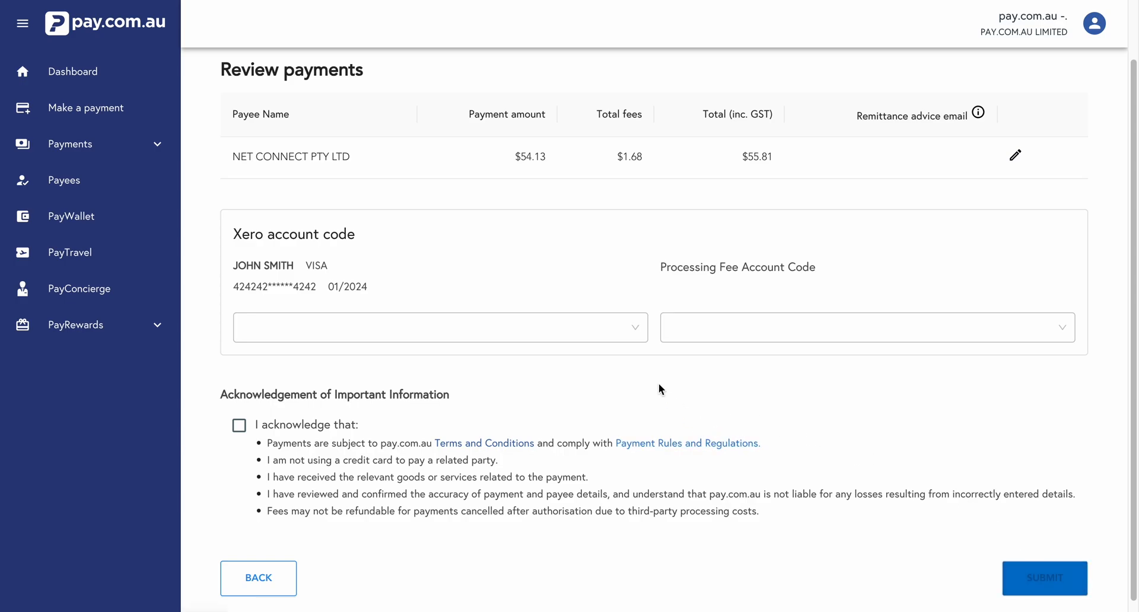
Code the payment to 090 Business Bank Account and processing fees to 404 Bank Fees
left_click(439, 326)
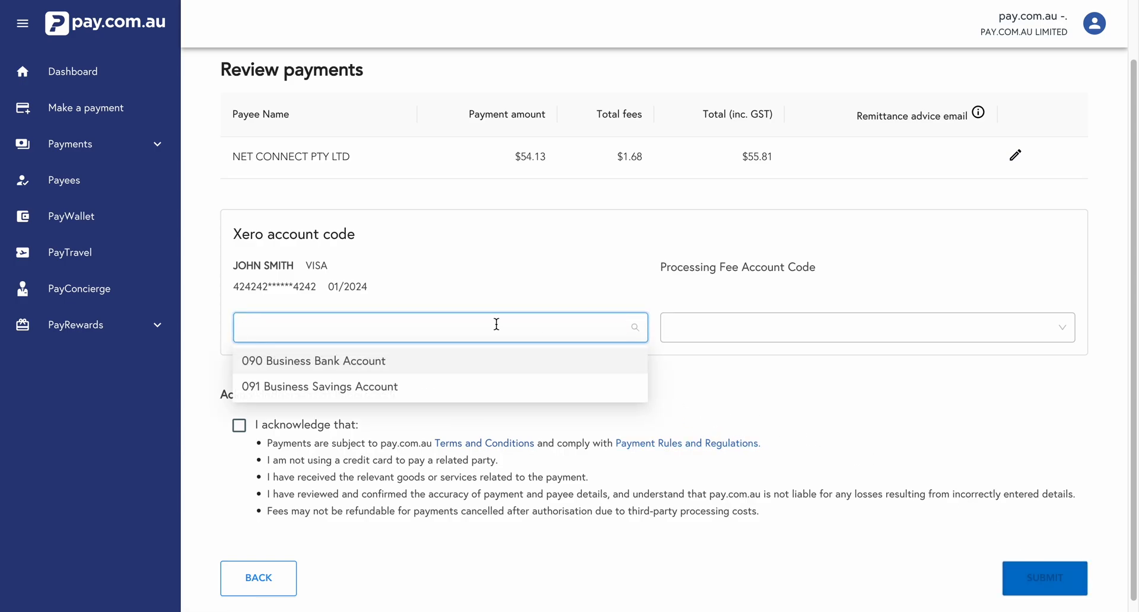
mouse_move(346, 364)
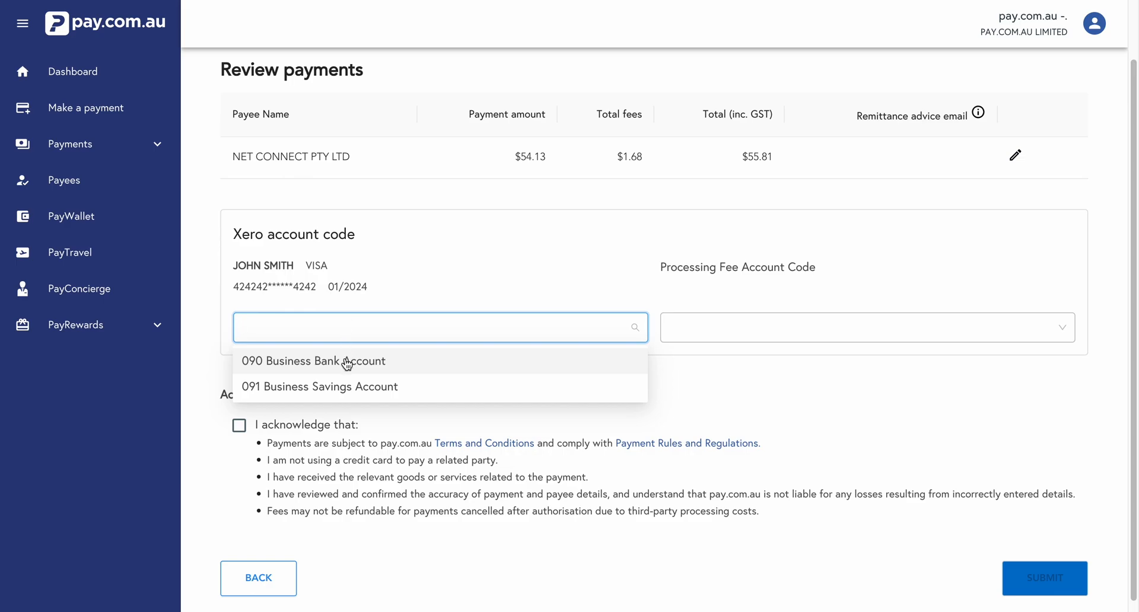
left_click(313, 361)
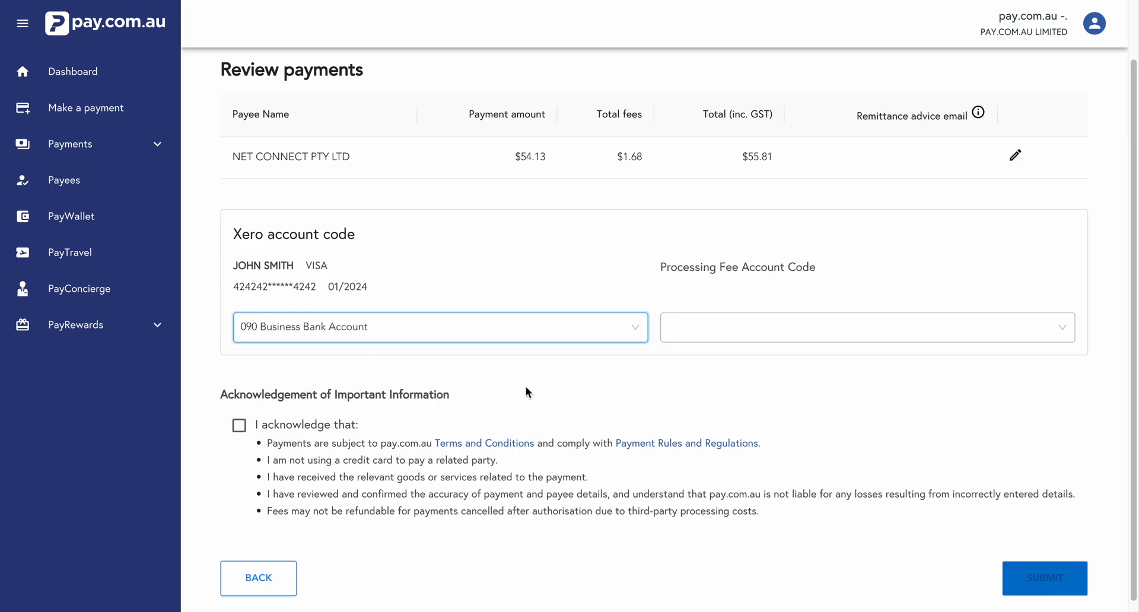
left_click(867, 327)
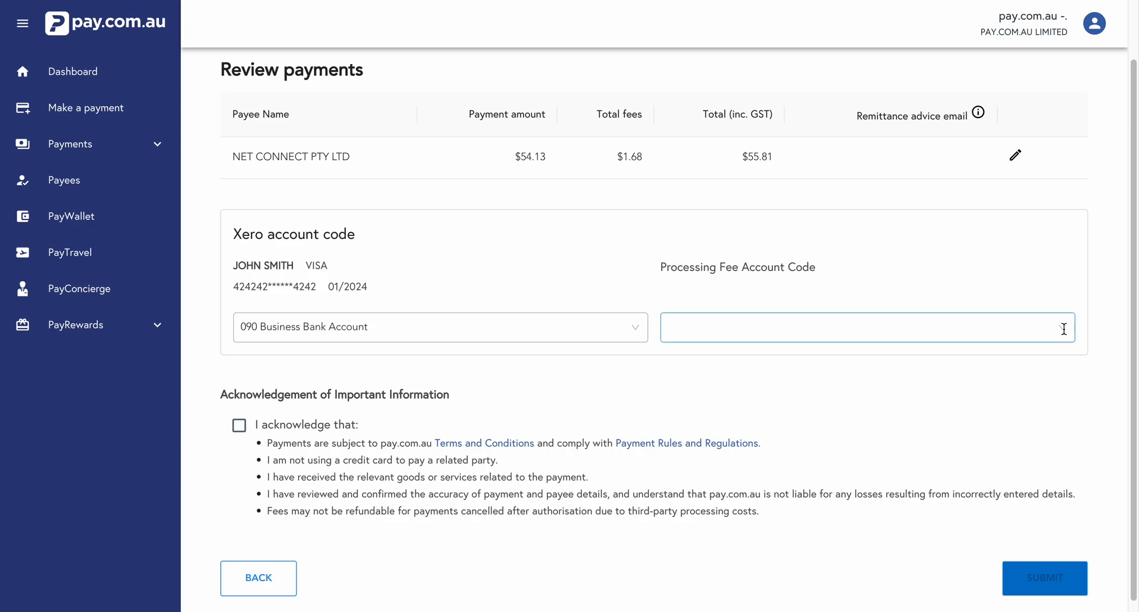
left_click(864, 328)
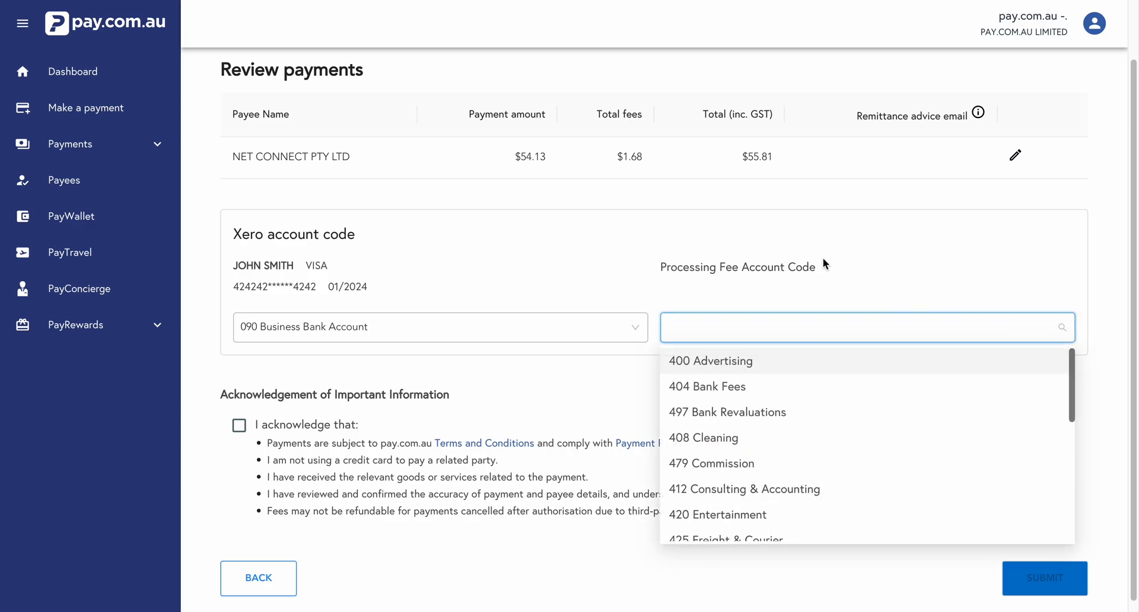
mouse_move(704, 387)
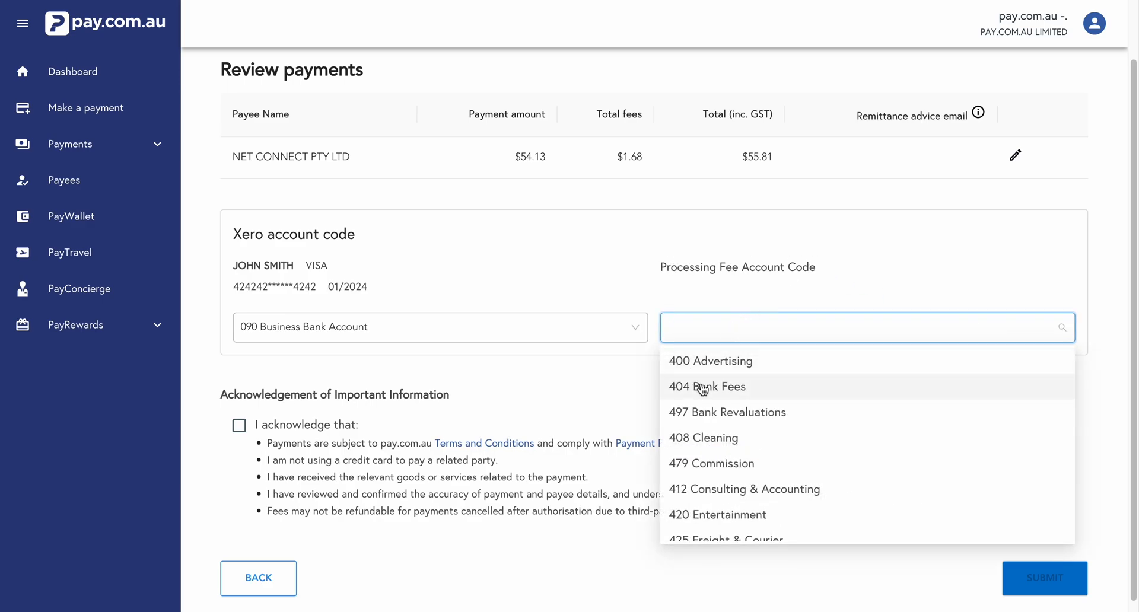
left_click(707, 387)
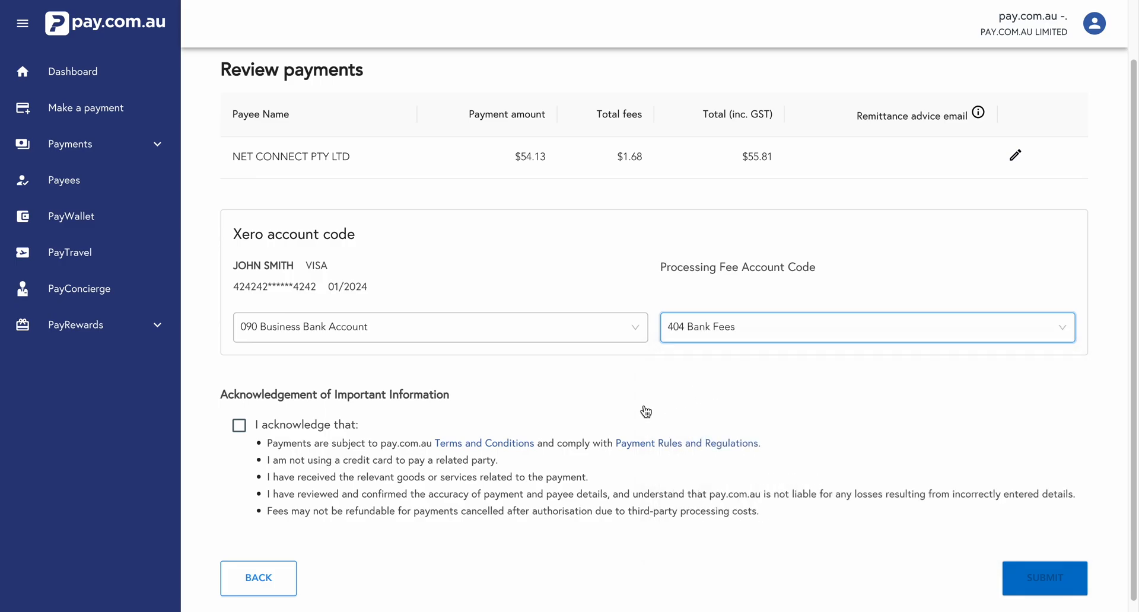
Acknowledge the payment information and submit the Net Connect payment for authorisation
left_click(238, 425)
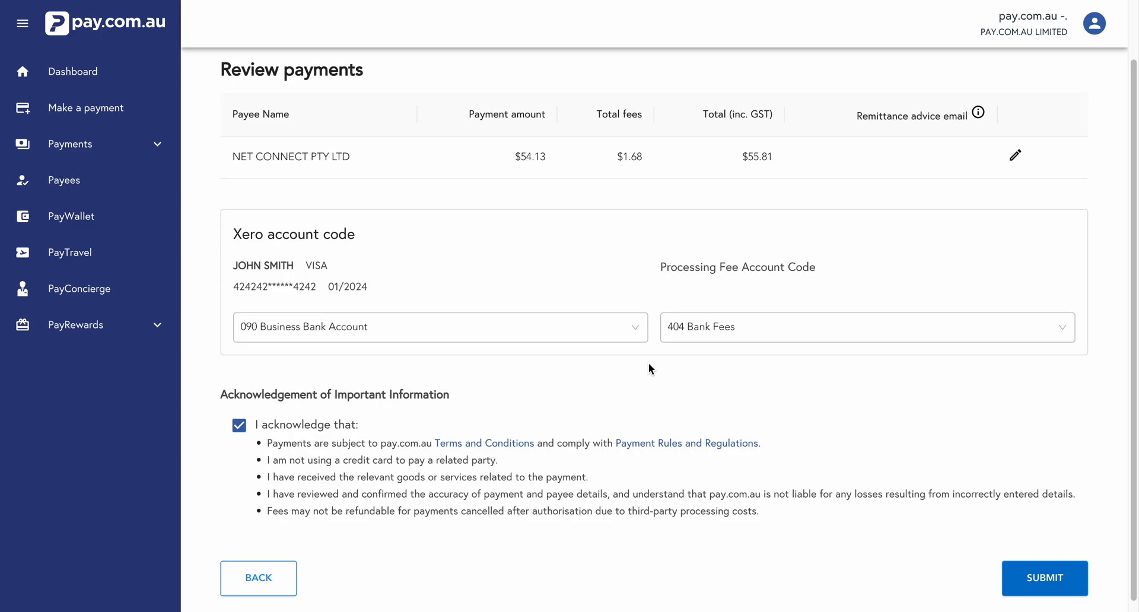
mouse_move(598, 380)
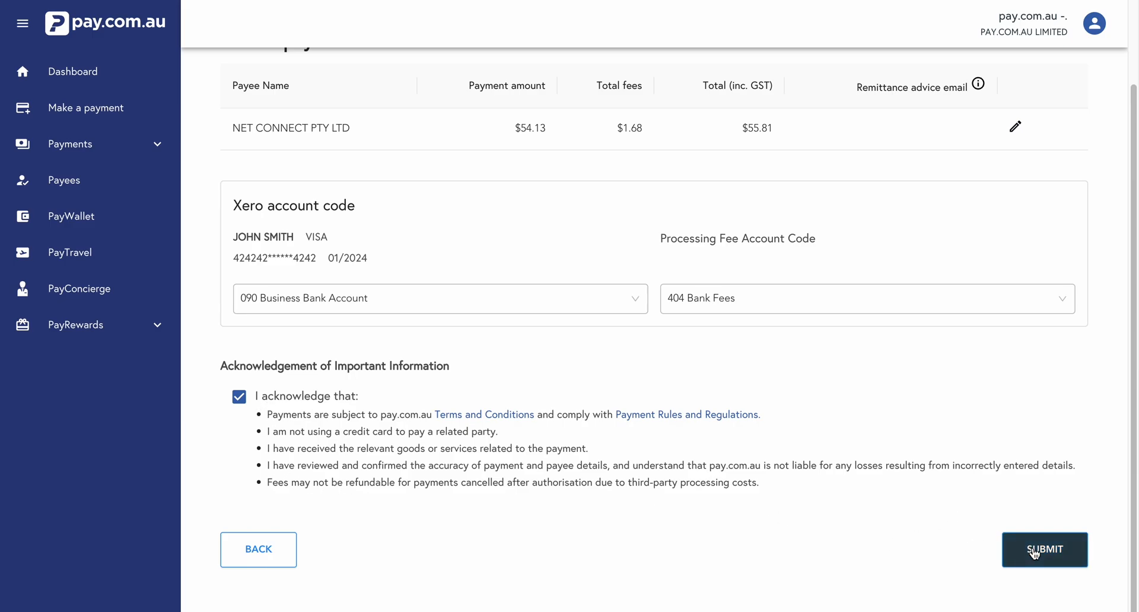
left_click(1044, 549)
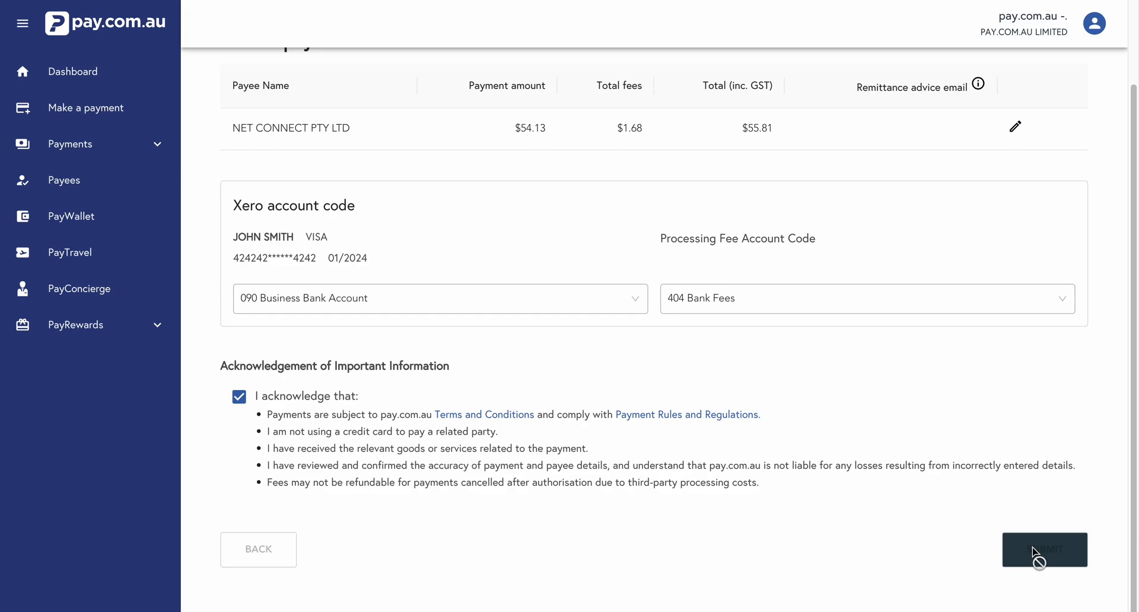
Authorise the $55.81 Net Connect once-off payment, leaving none to authorise
left_click(1044, 549)
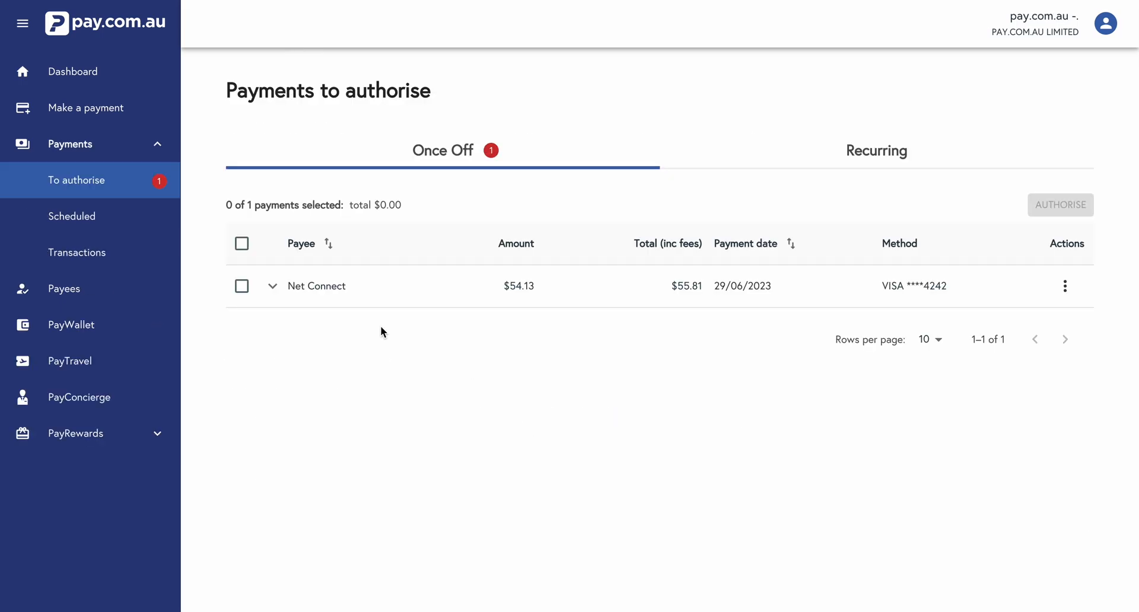
mouse_move(96, 186)
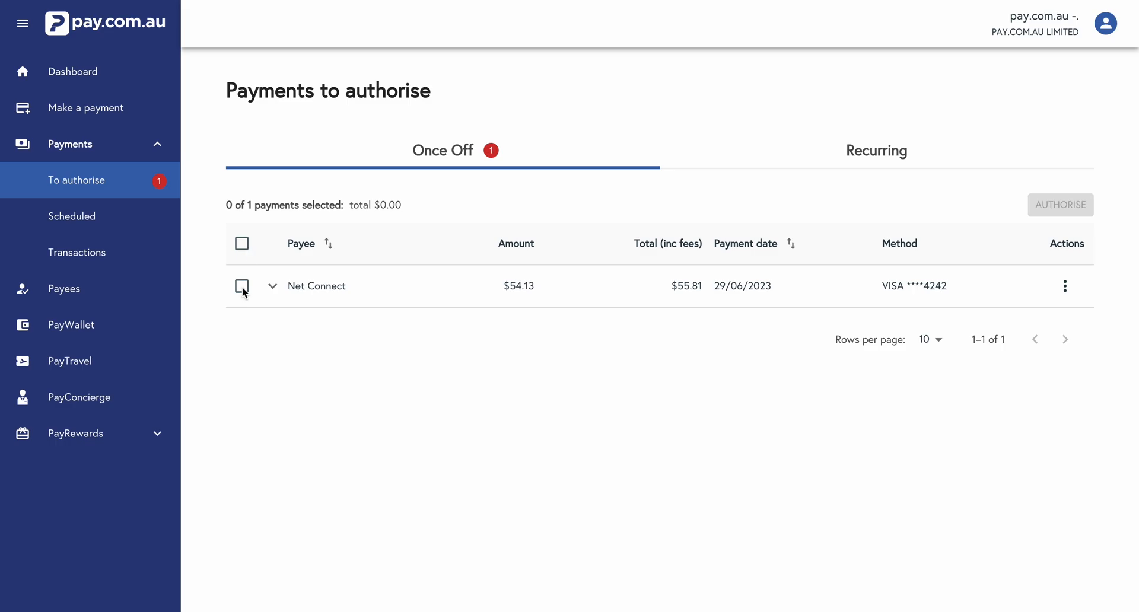
left_click(241, 286)
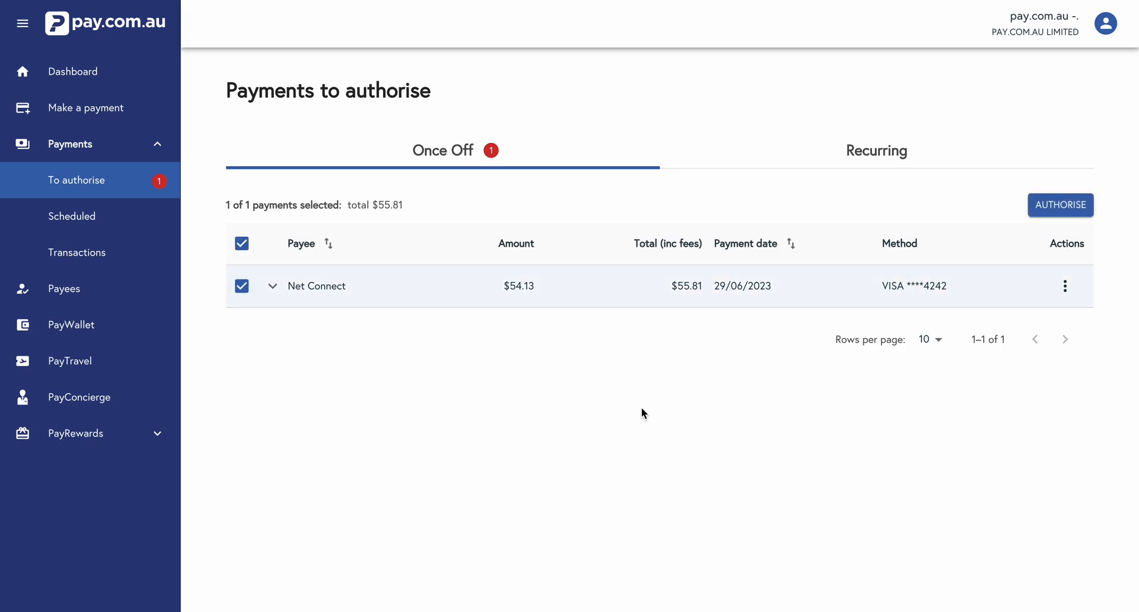
left_click(1060, 205)
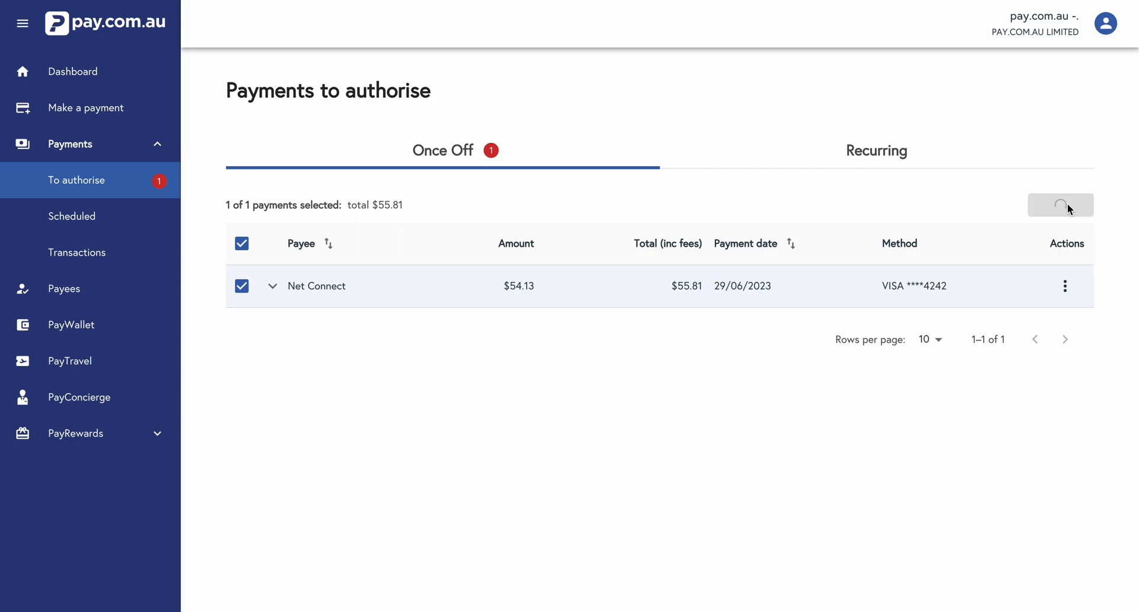
left_click(1060, 205)
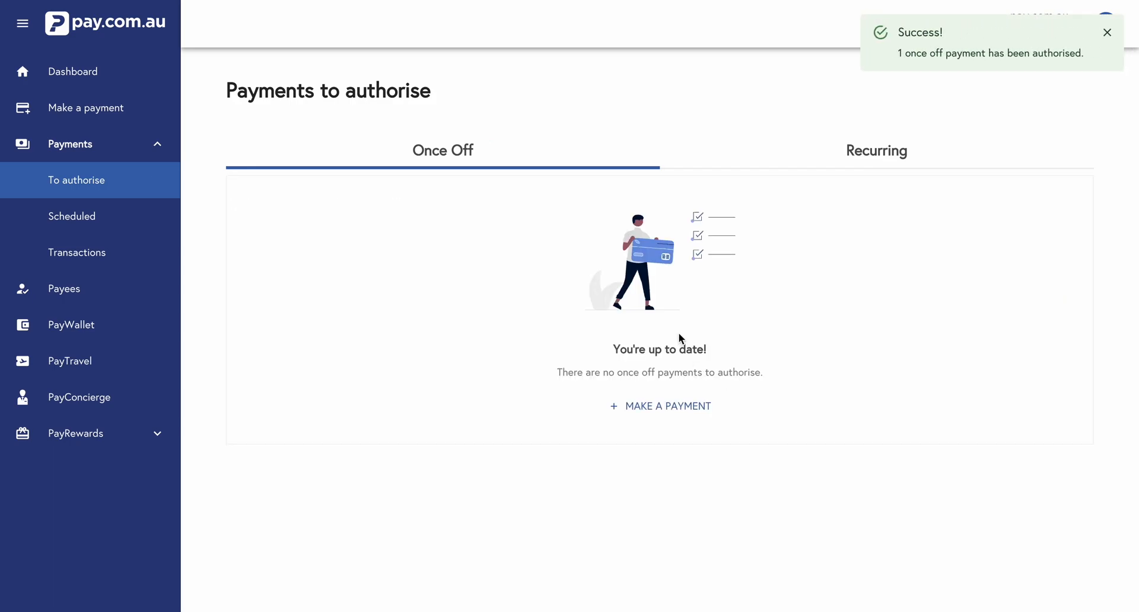
mouse_move(430, 304)
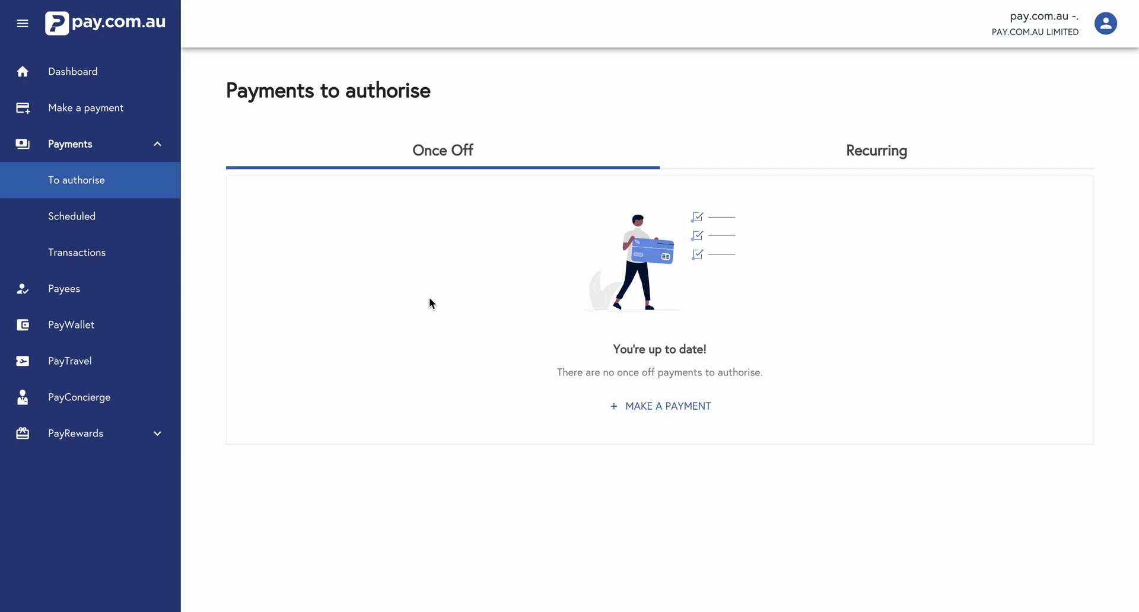
mouse_move(202, 274)
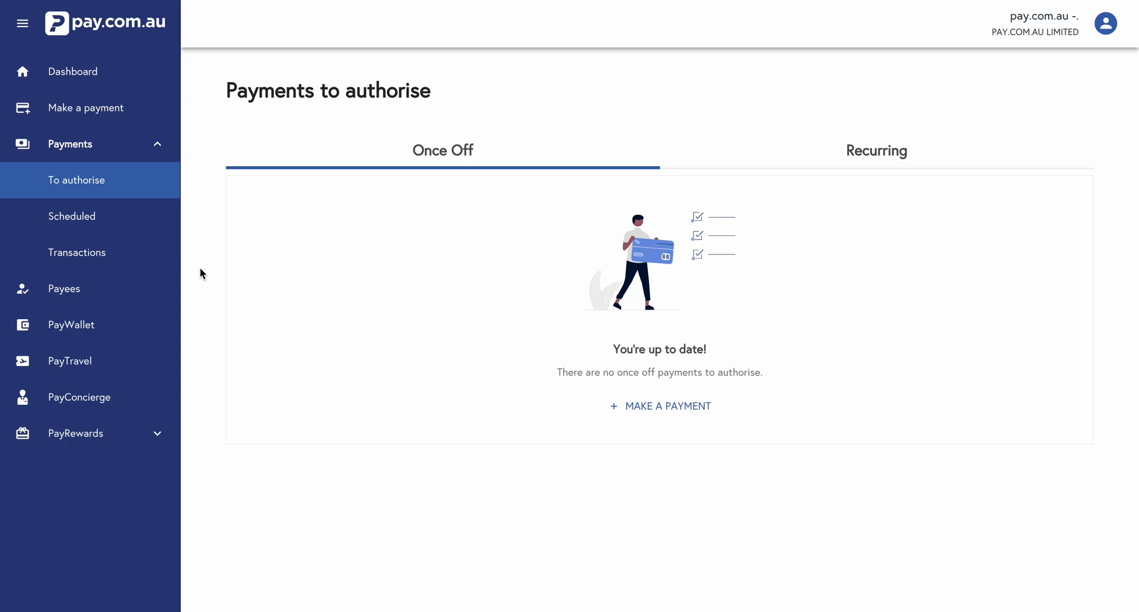
left_click(77, 251)
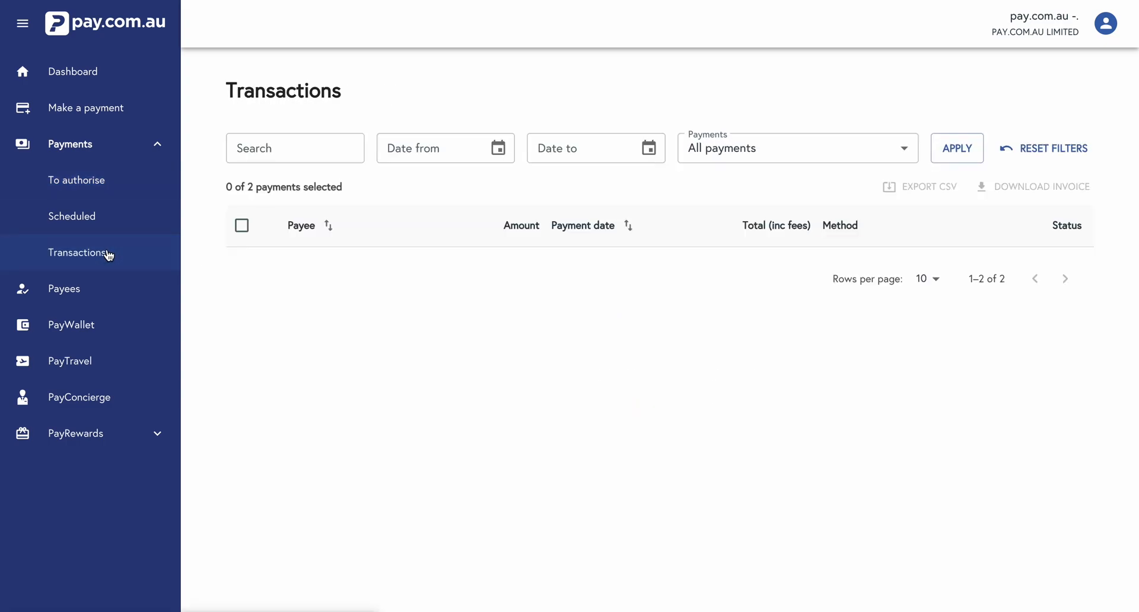
Show Transactions listing Net Connect $55.81 and ATO $25,775.45, both Pending
left_click(78, 252)
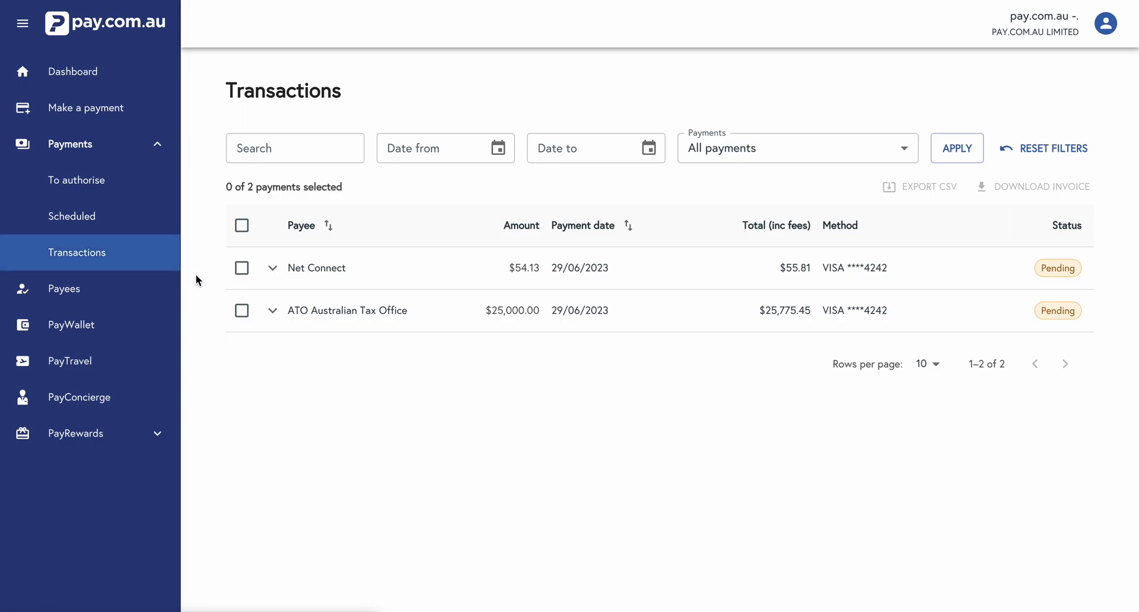
mouse_move(201, 282)
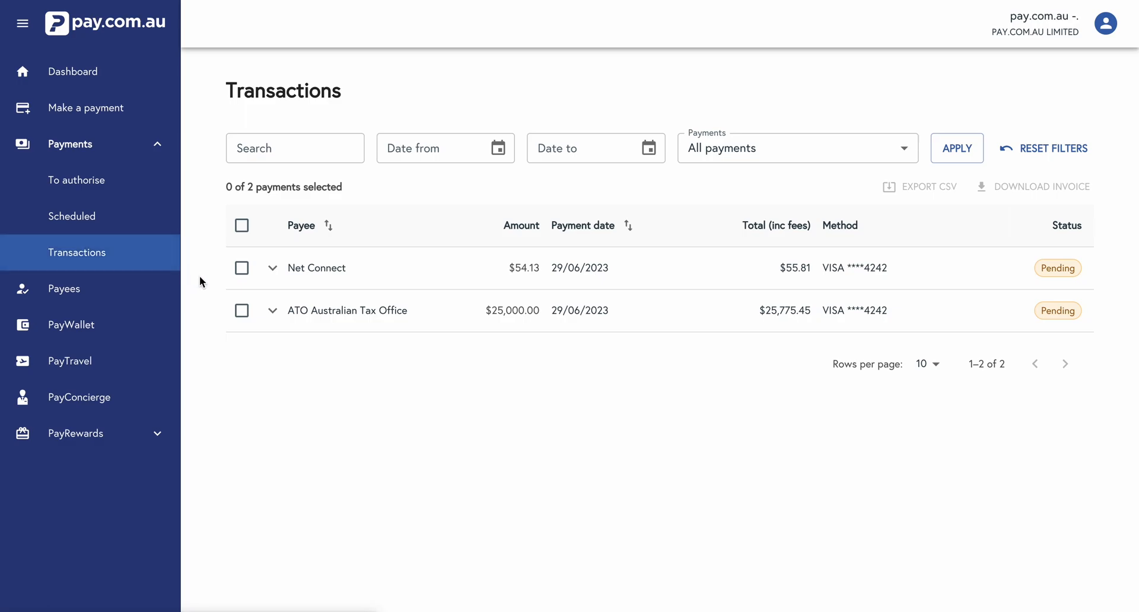